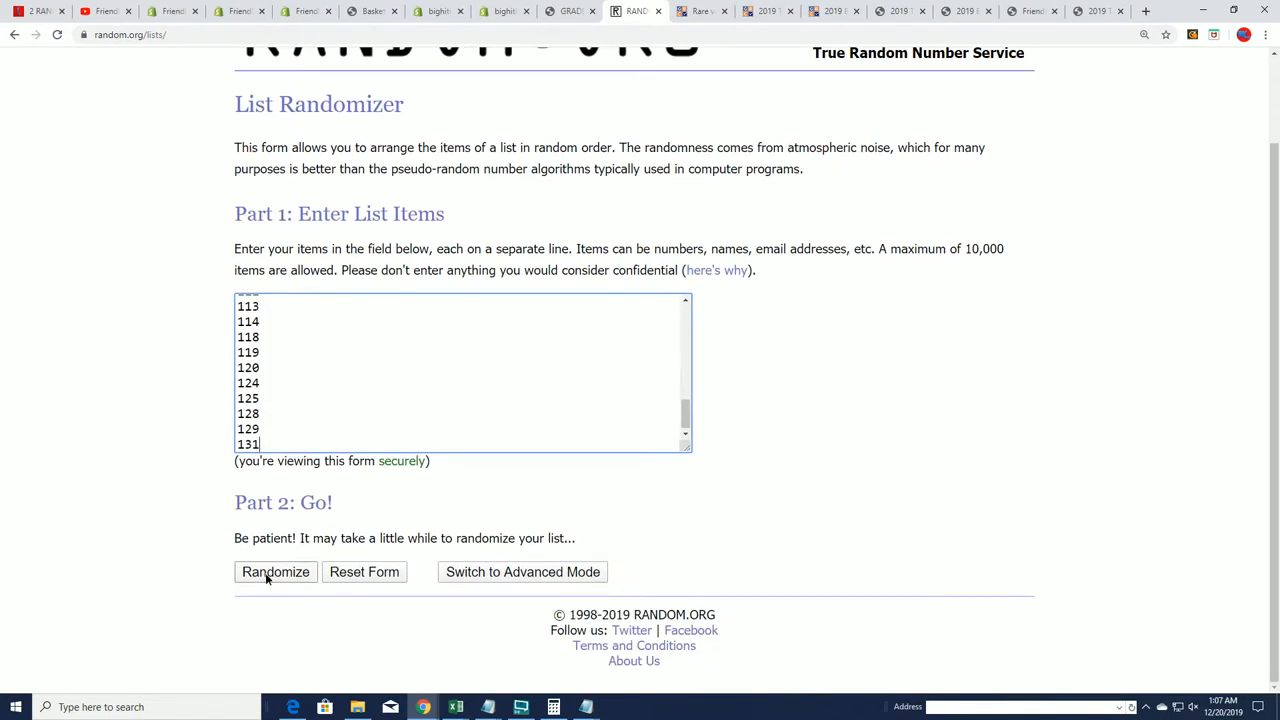
Shuffle the 44 box numbers with Randomize and reshuffle them four more times
click(275, 571)
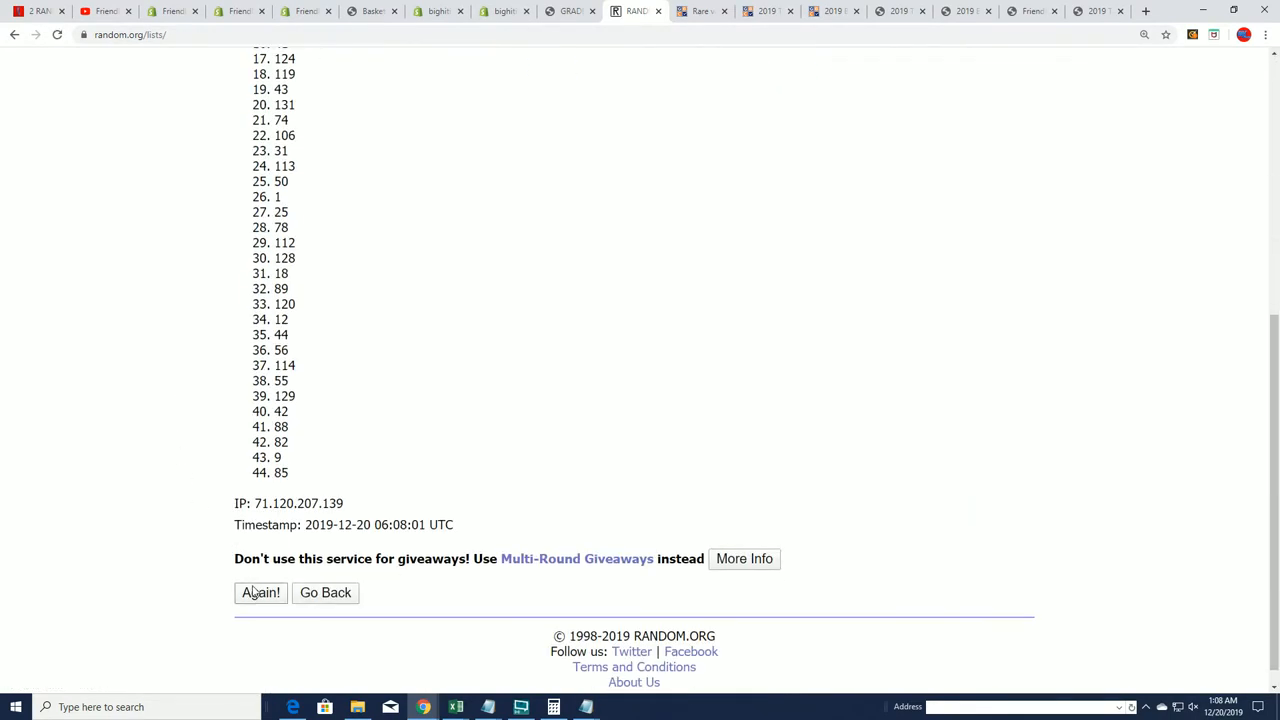
click(260, 592)
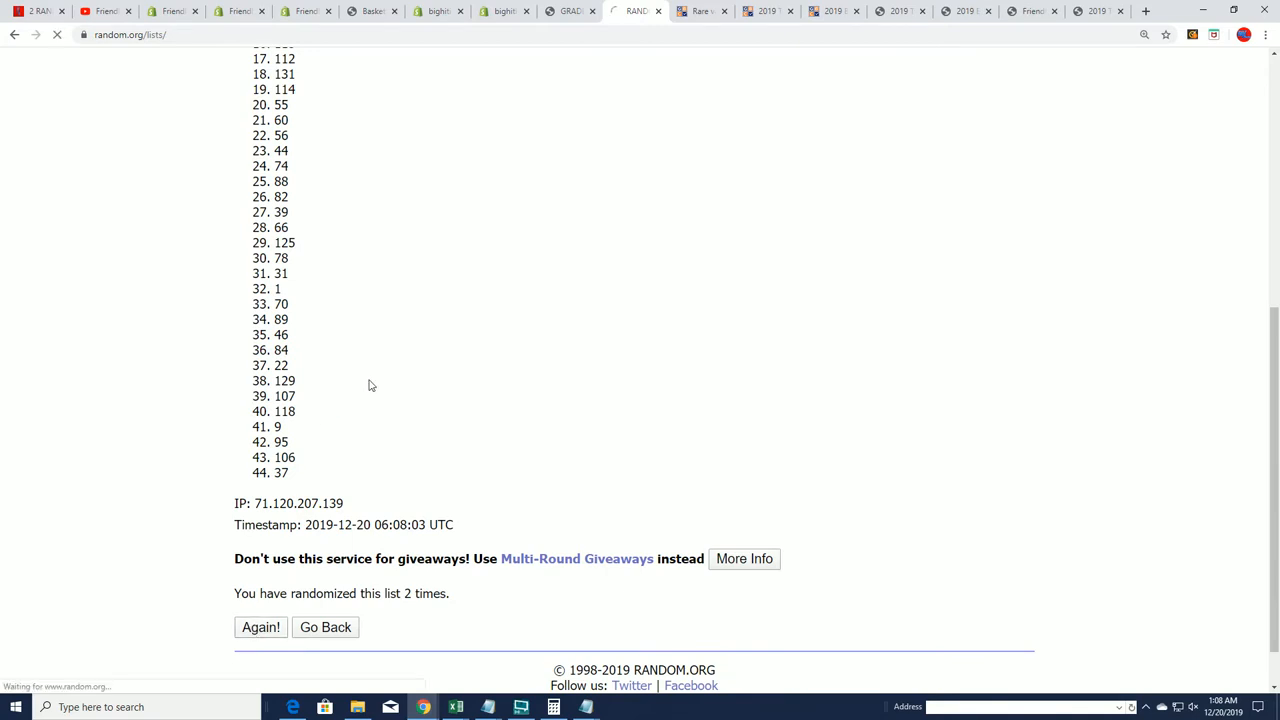
click(260, 627)
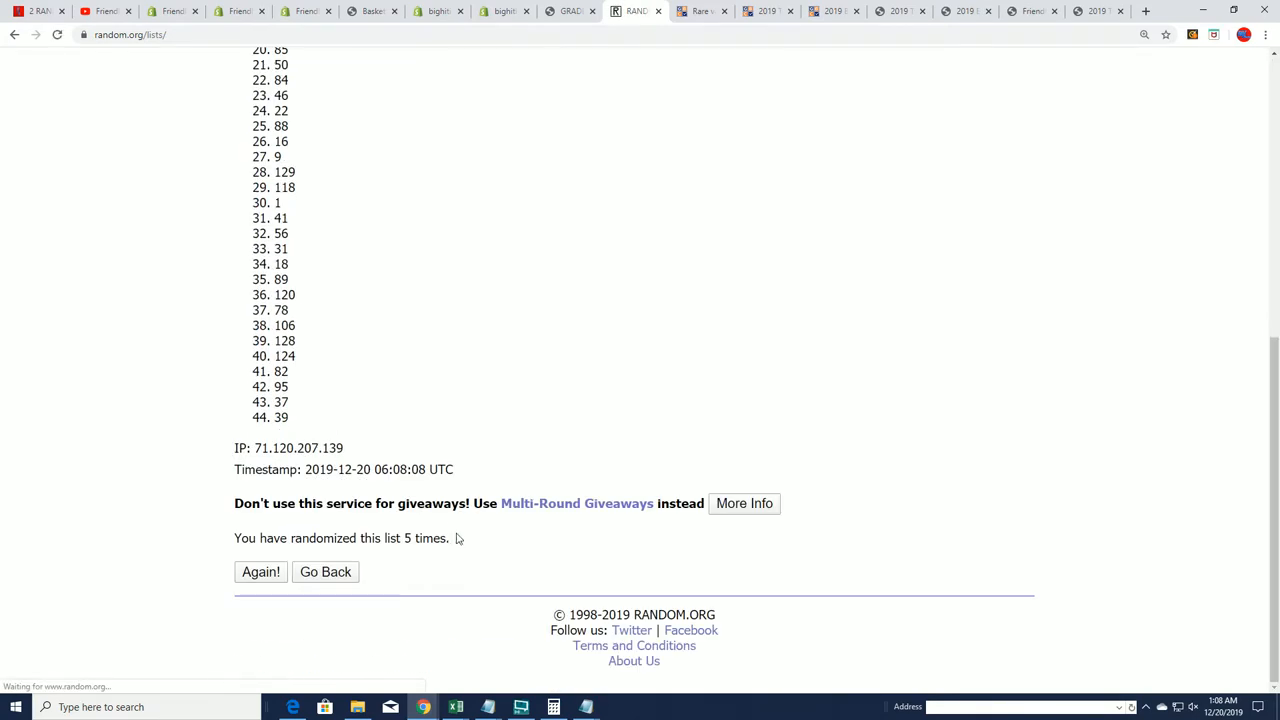
click(260, 571)
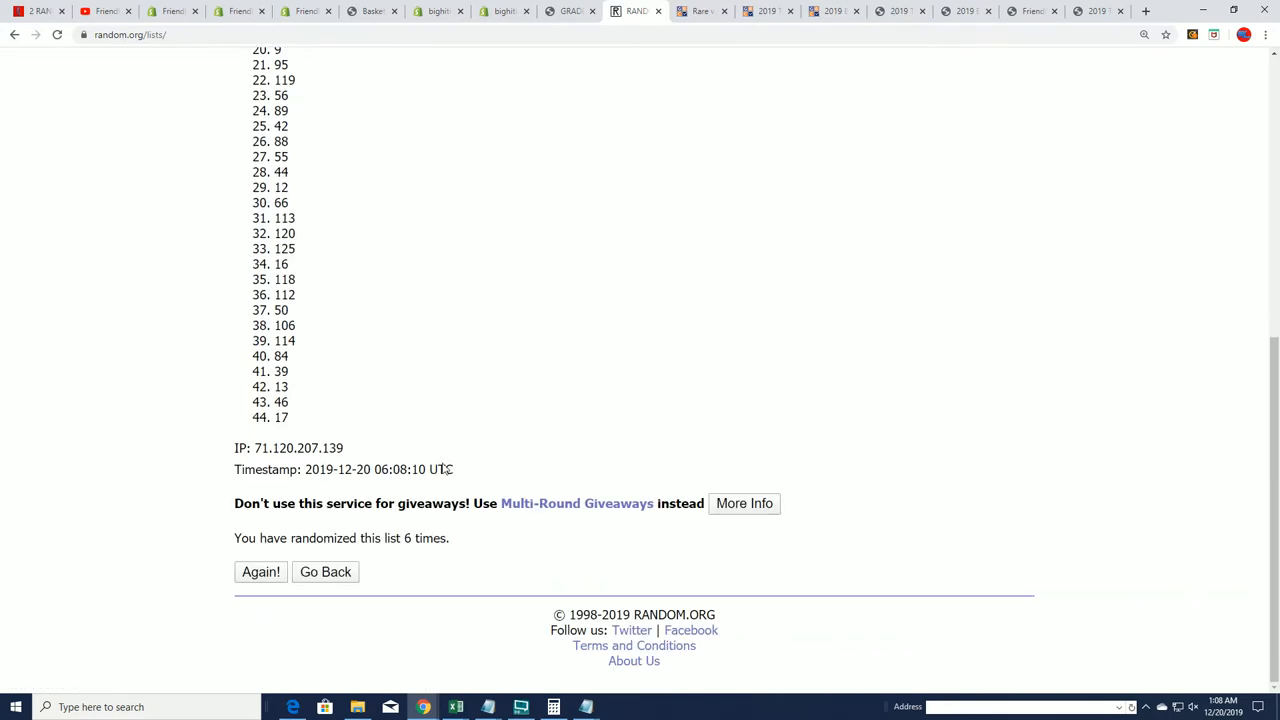
click(260, 571)
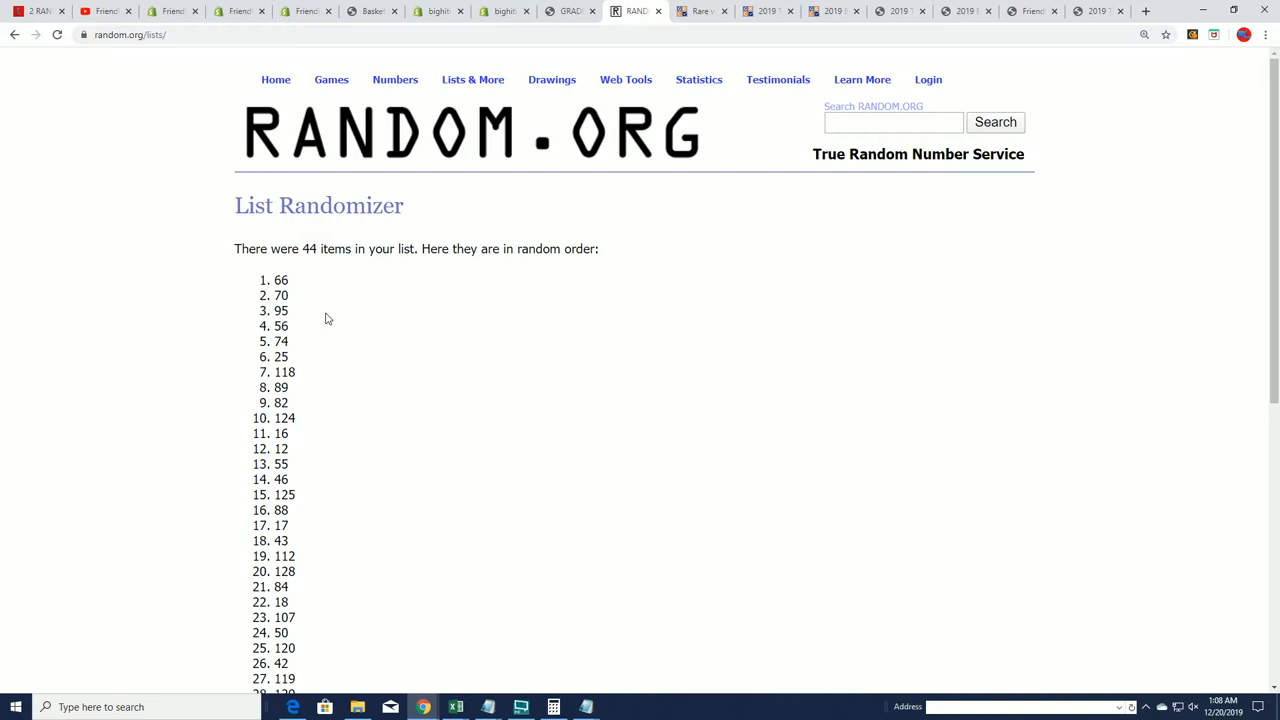
Scroll through the notes and copy the owner names
scroll(down, 3)
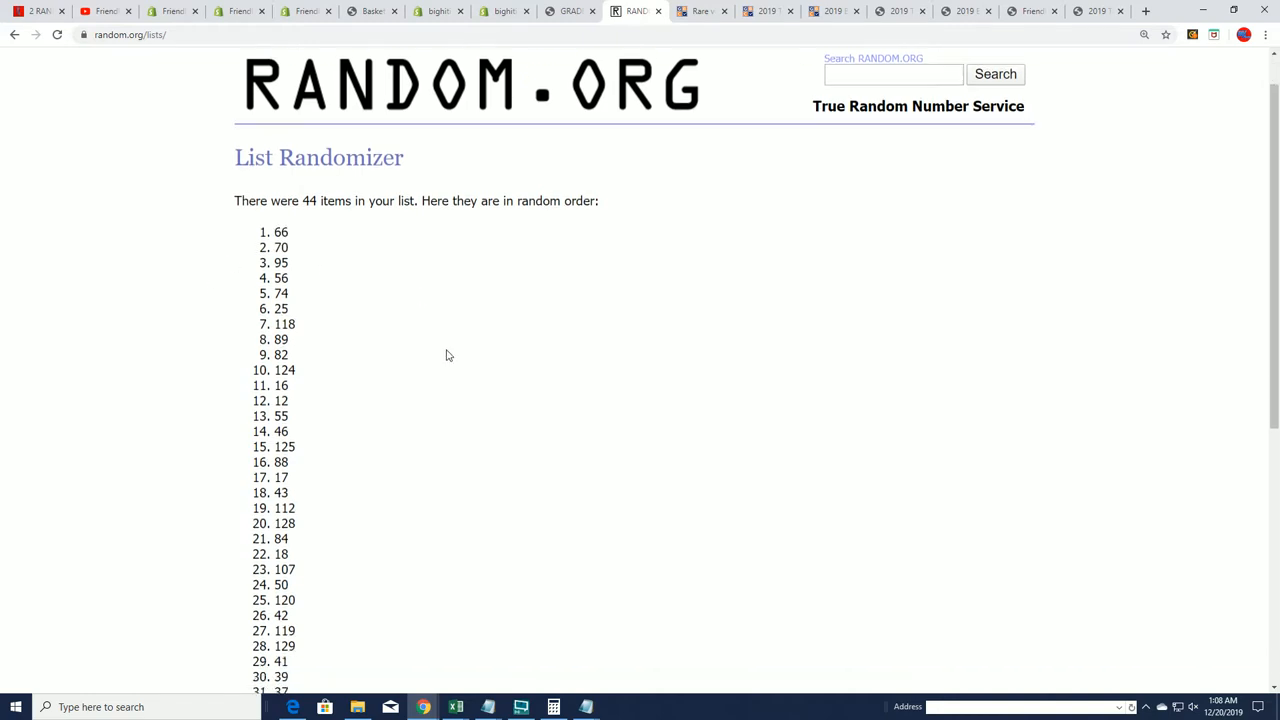
scroll(down, 3)
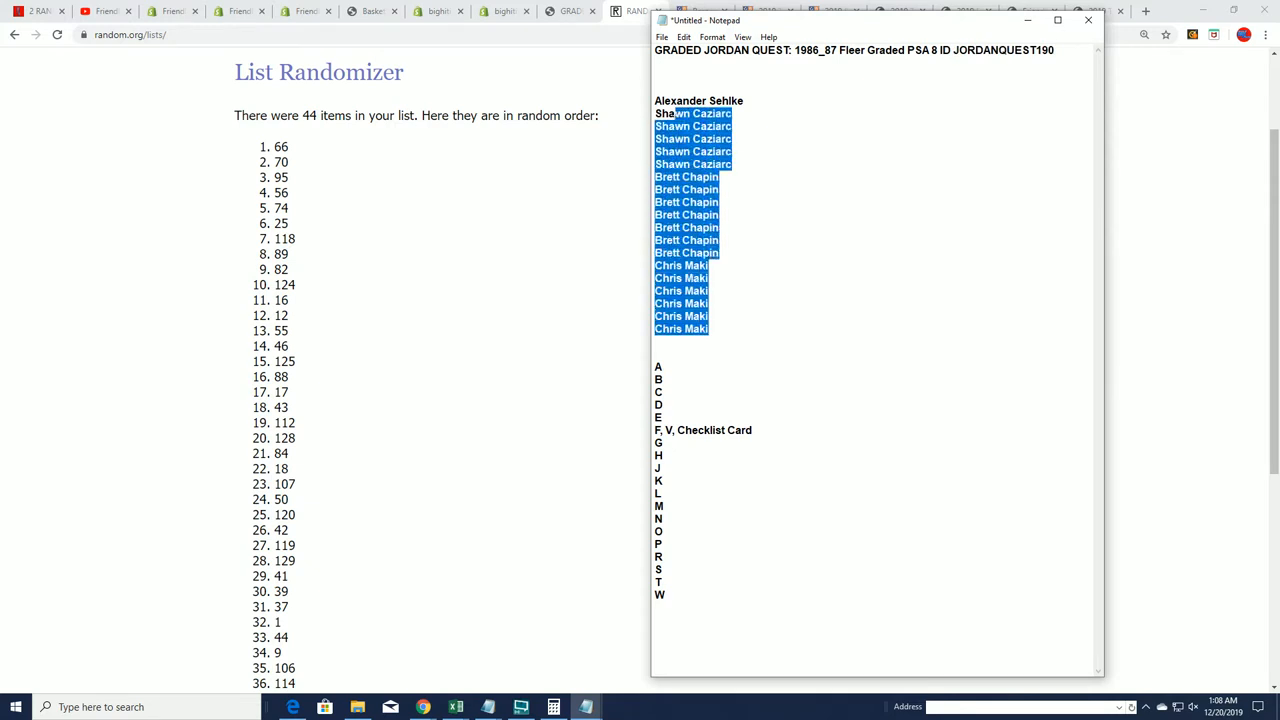
right_click(693, 113)
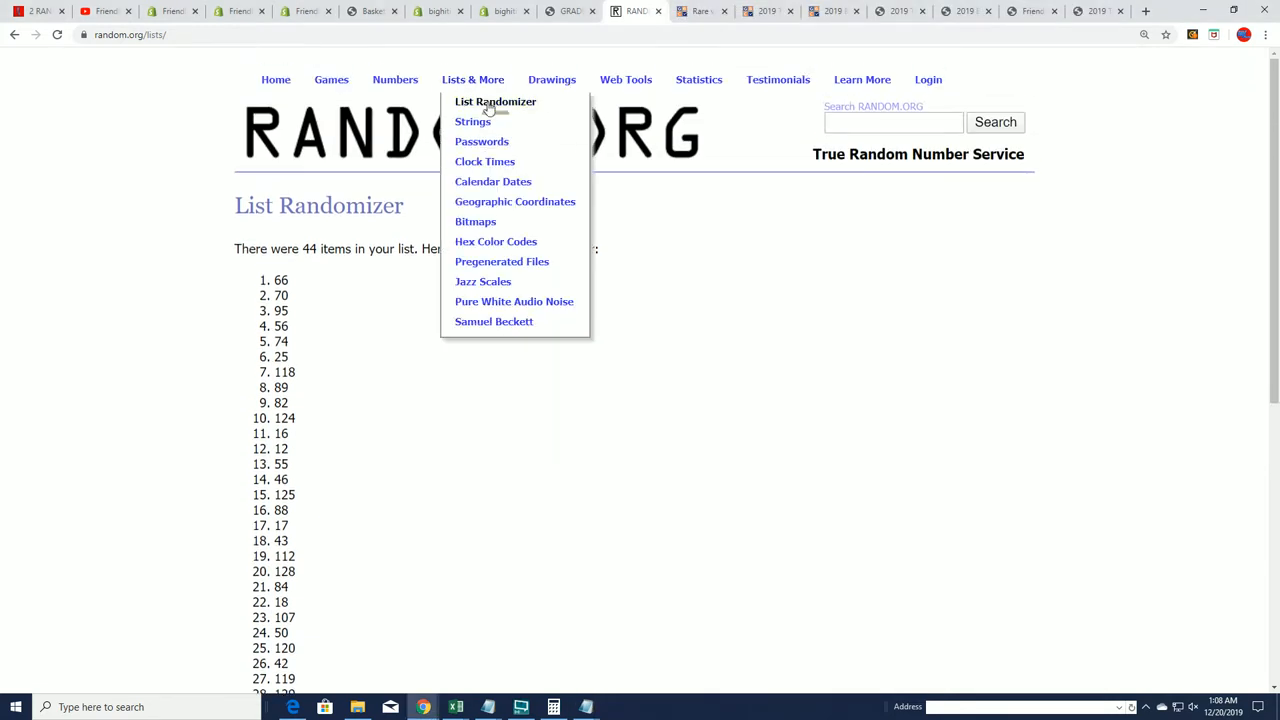
Paste the owner names into the list box, randomize, and reshuffle six more times
right_click(460, 475)
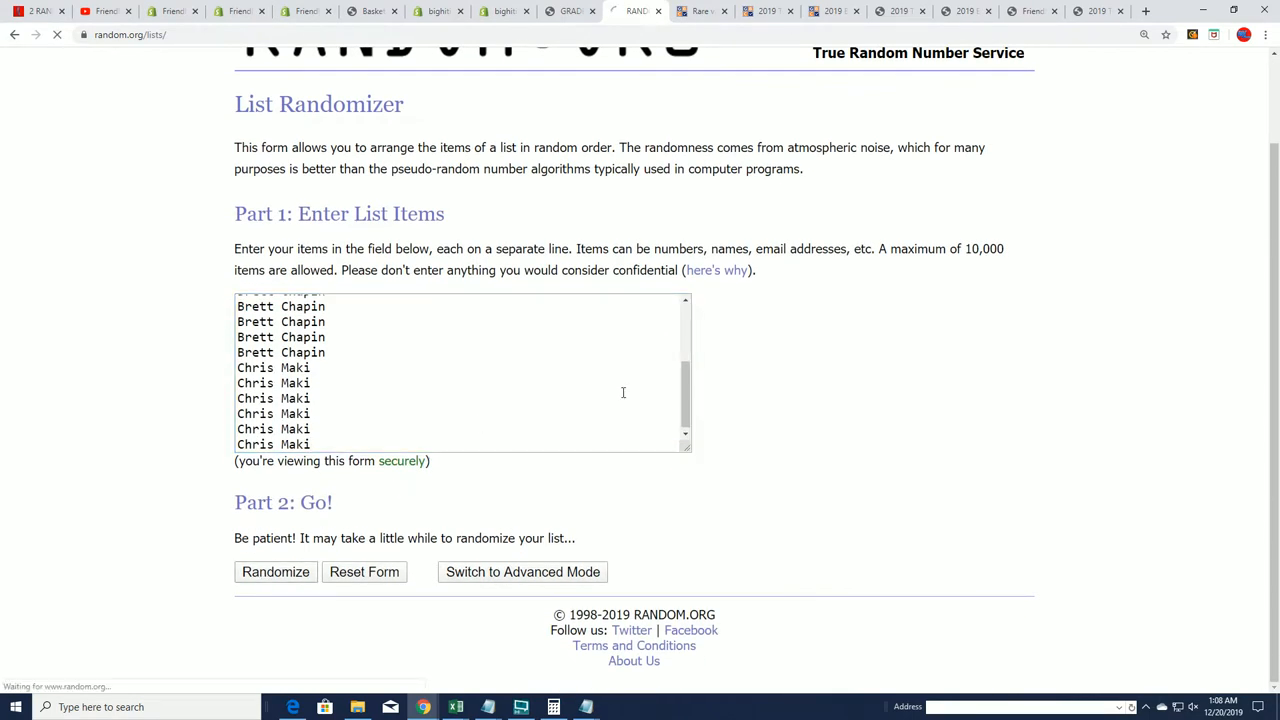
click(275, 571)
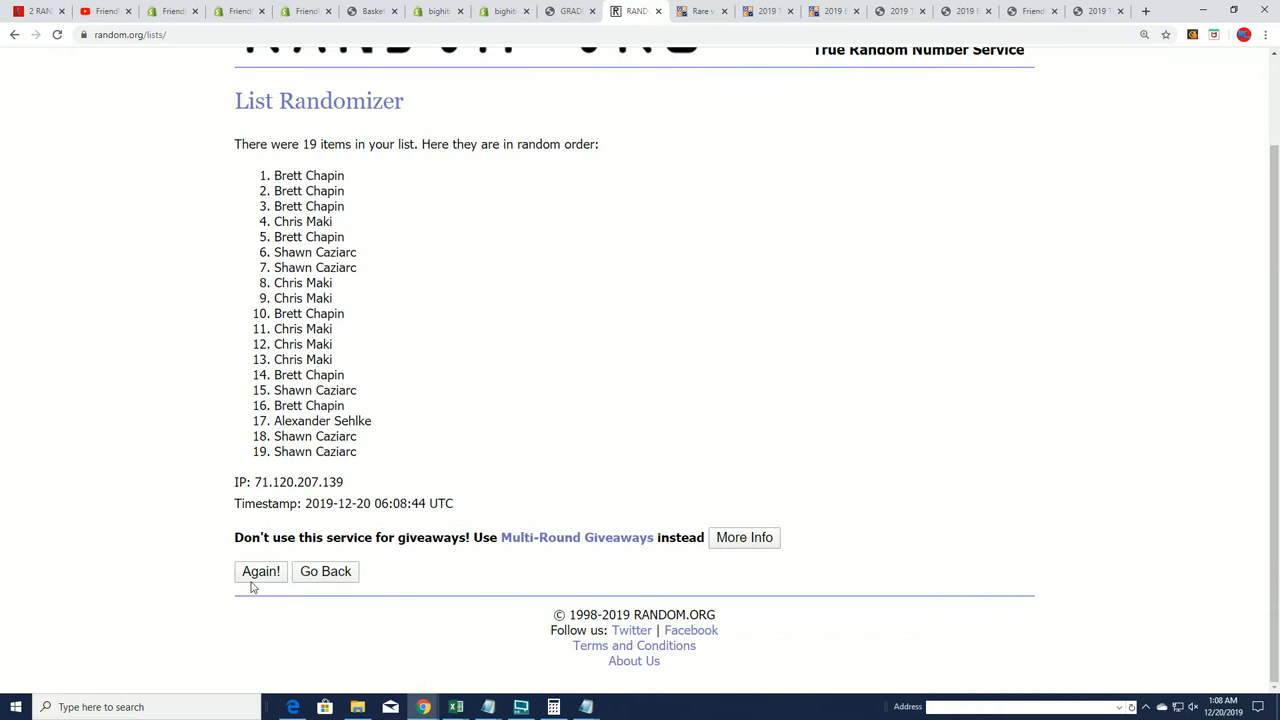
click(260, 571)
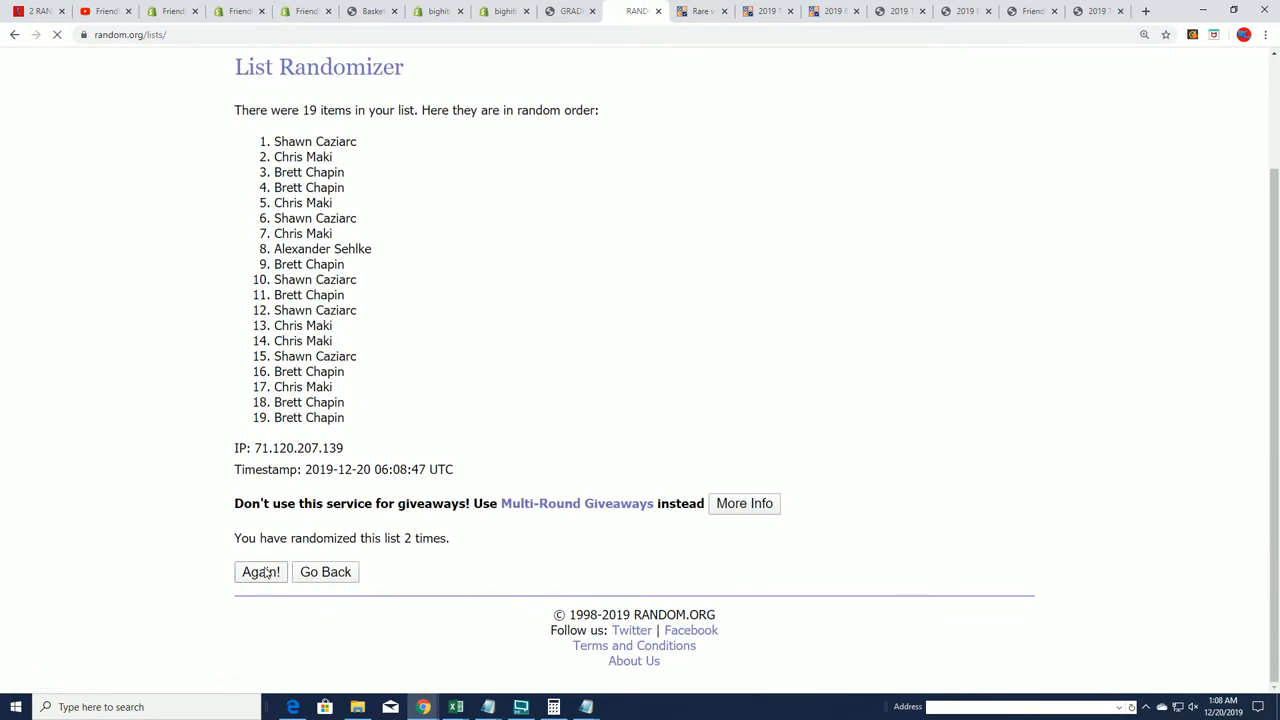
click(260, 571)
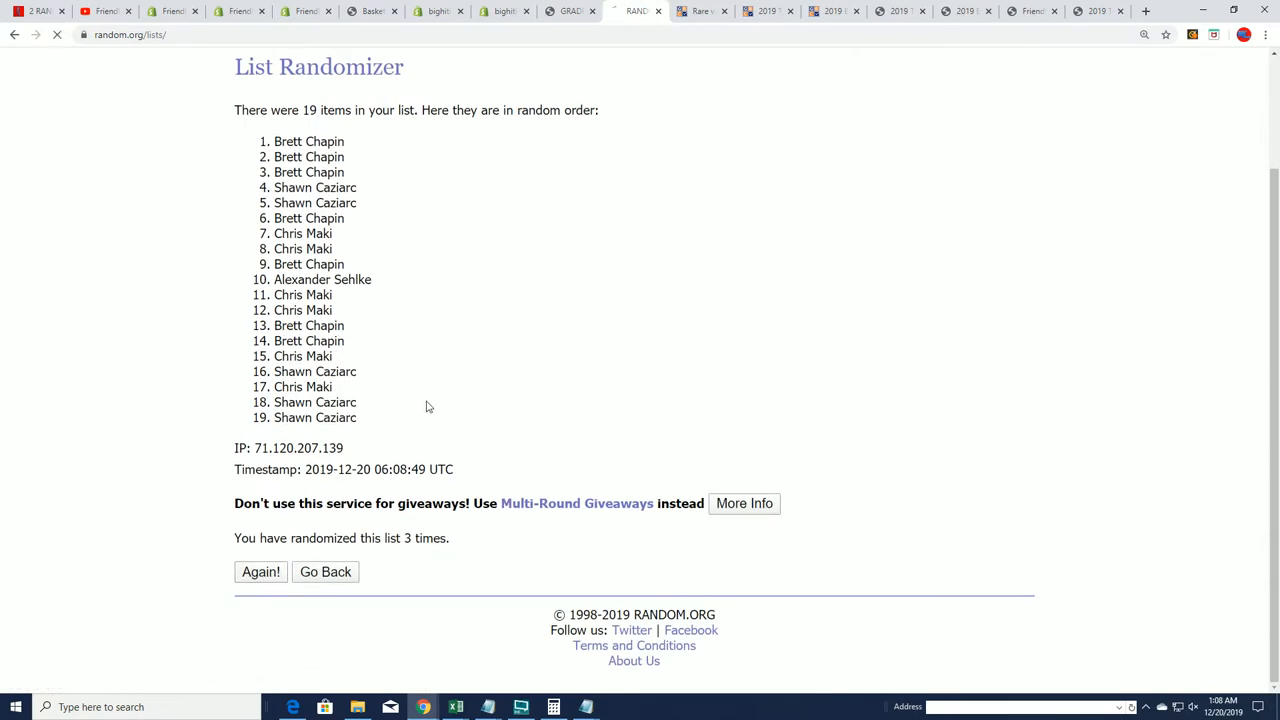
click(260, 571)
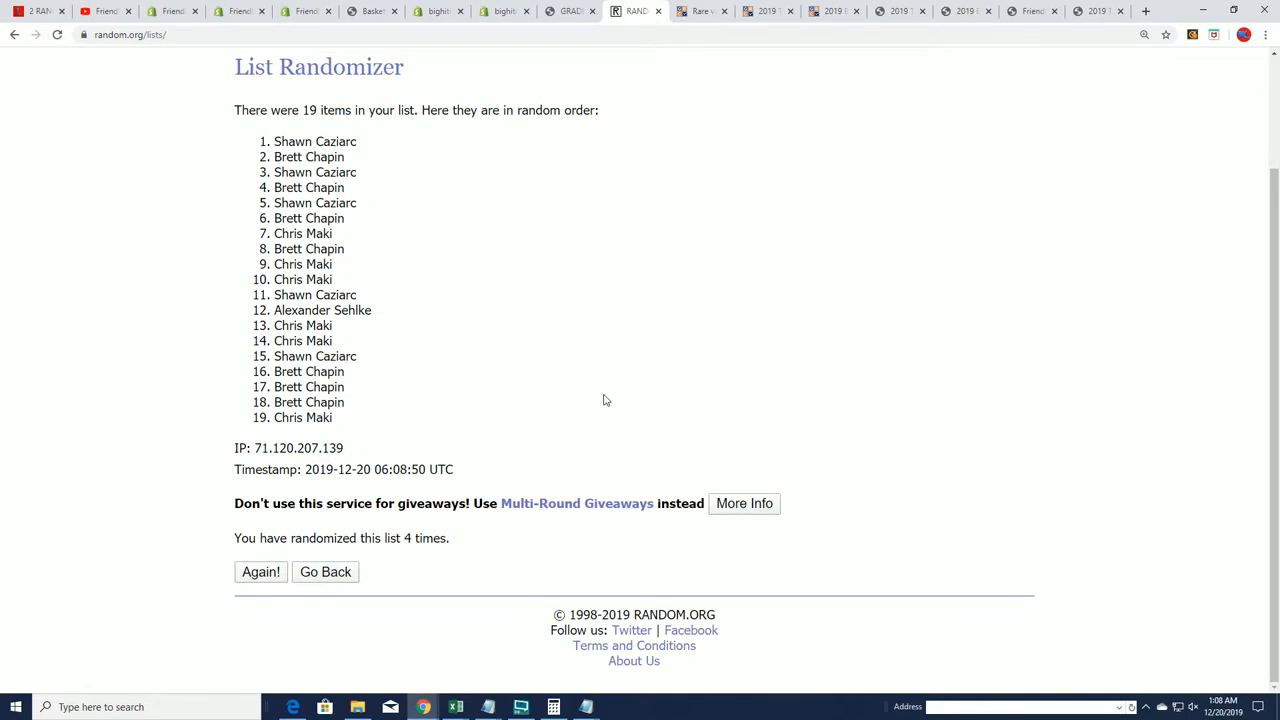
click(260, 571)
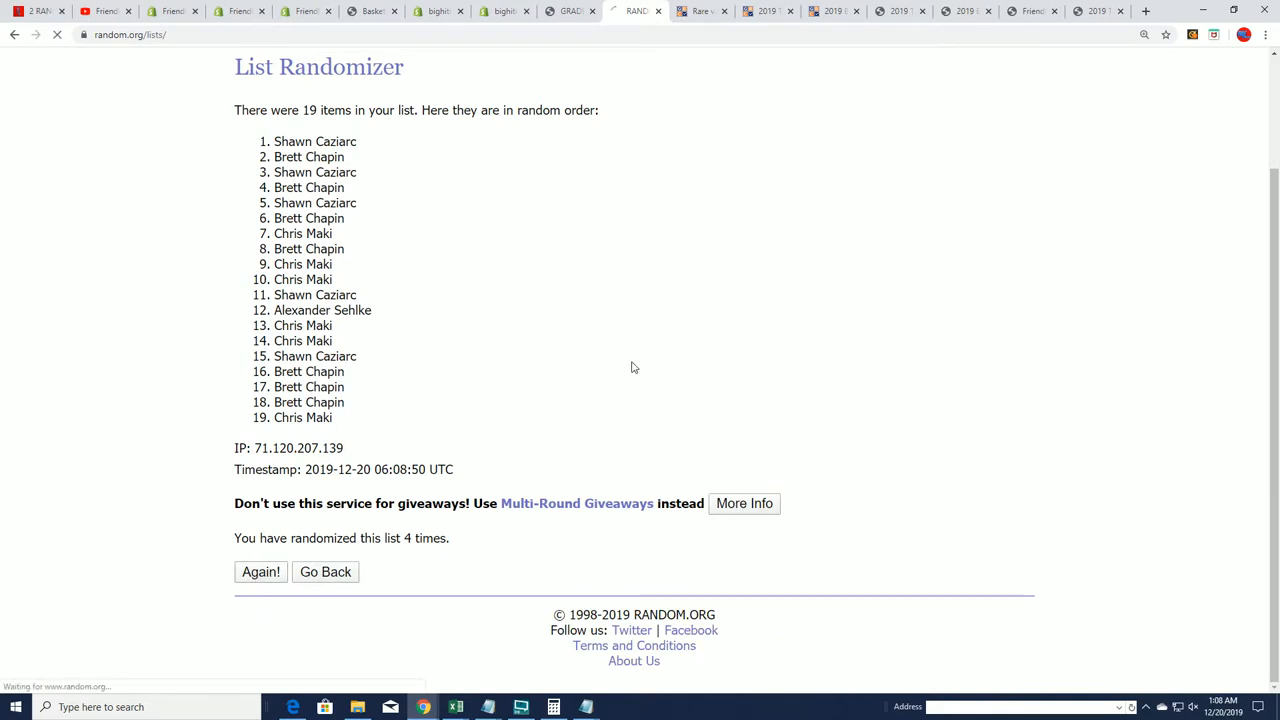
click(260, 571)
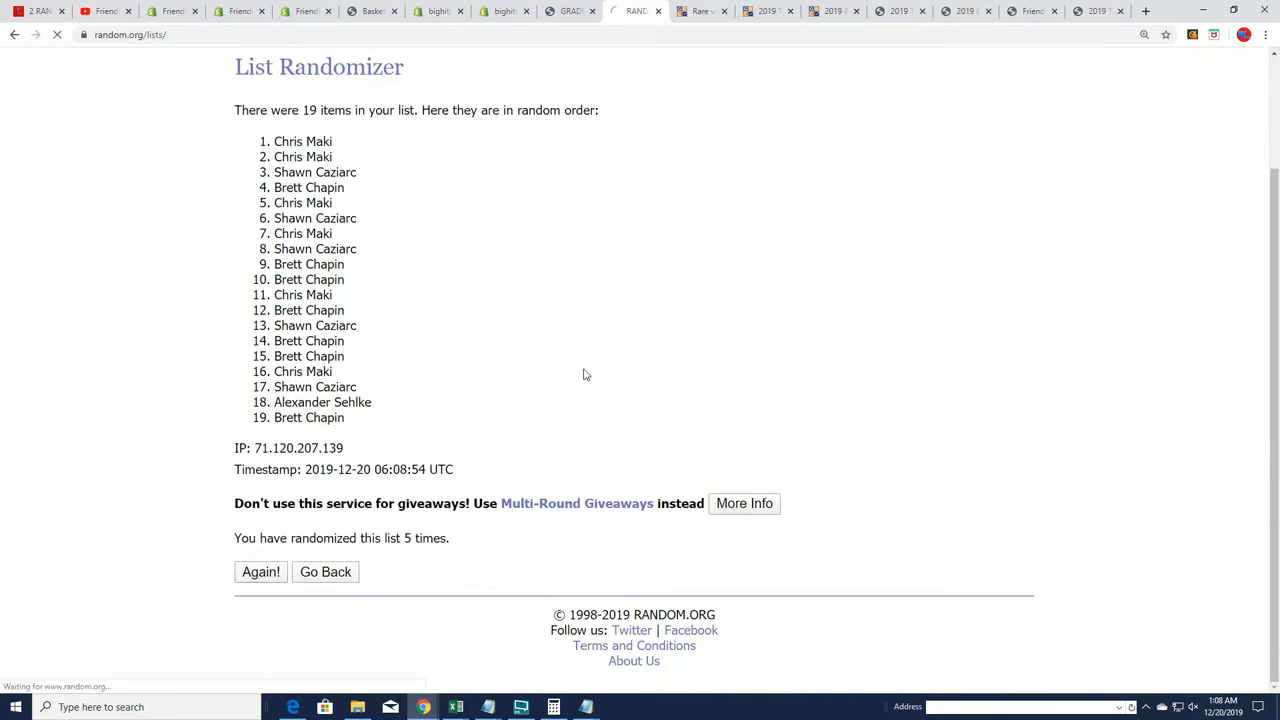
click(260, 571)
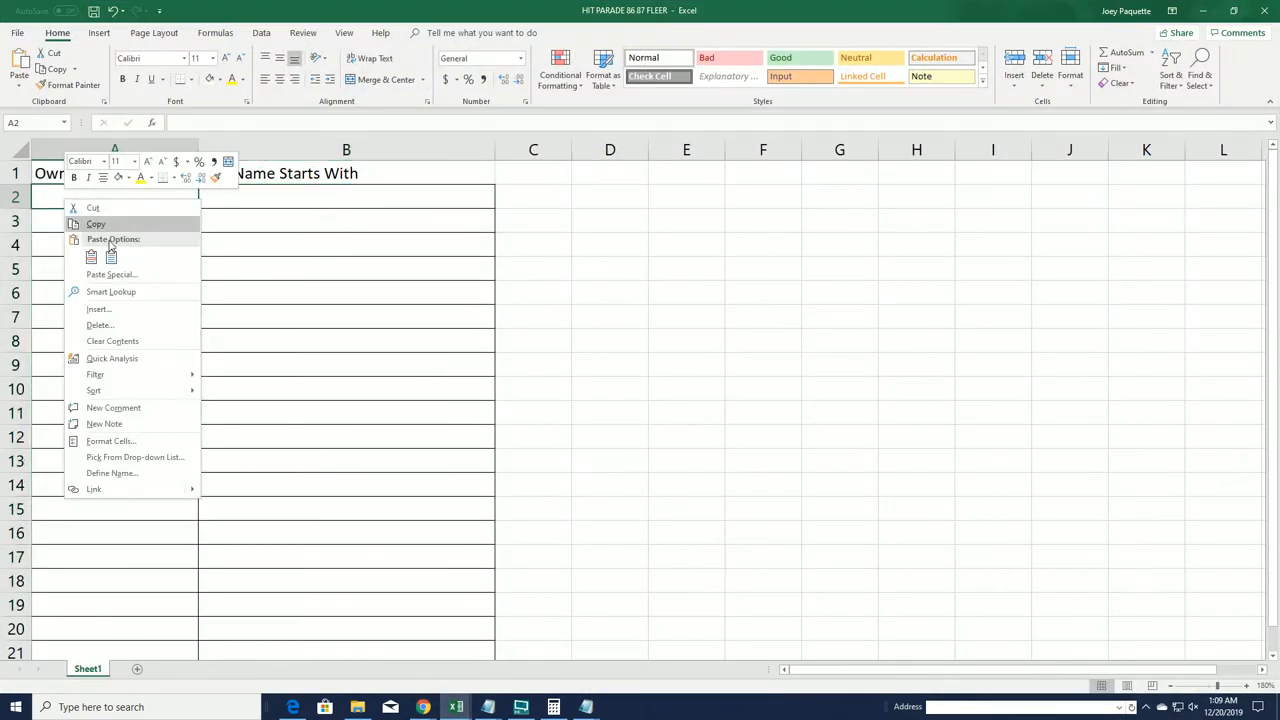
Paste the shuffled owners into the Owners column starting at A2, then select B2
click(91, 256)
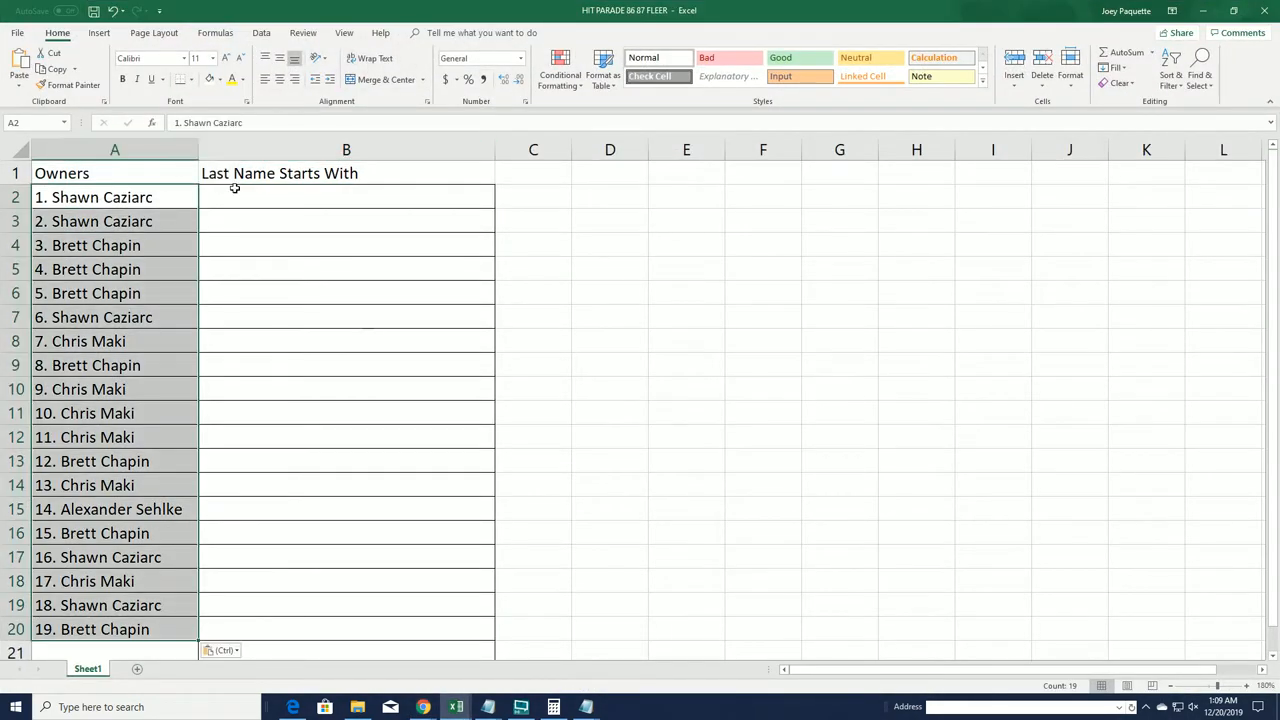
click(346, 197)
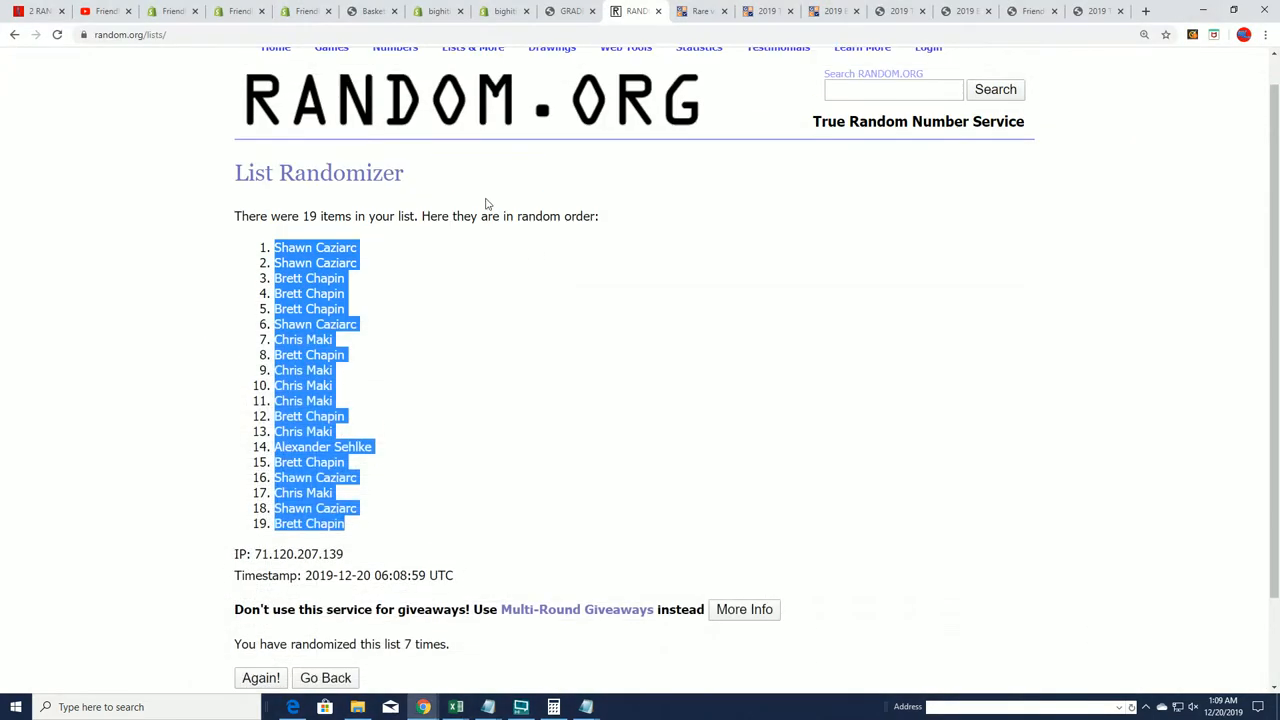
Go back, randomize the last-name letter list, and reshuffle it three more times
click(325, 677)
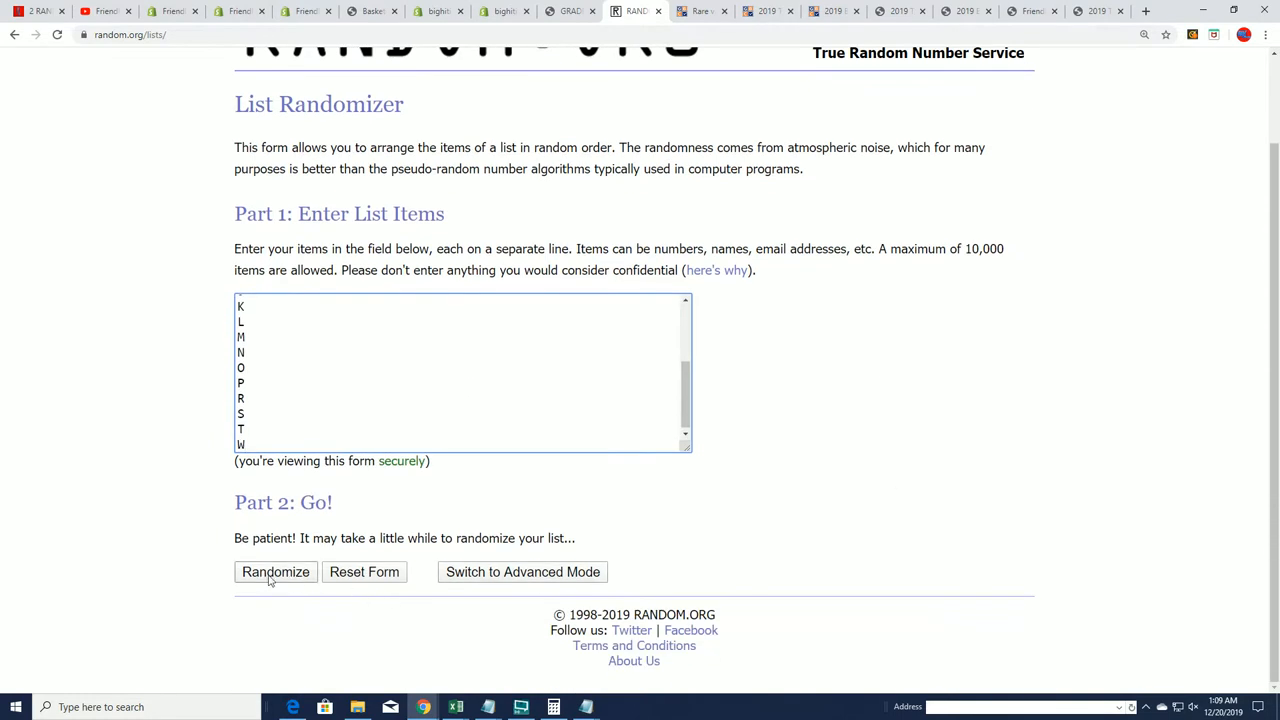
click(275, 571)
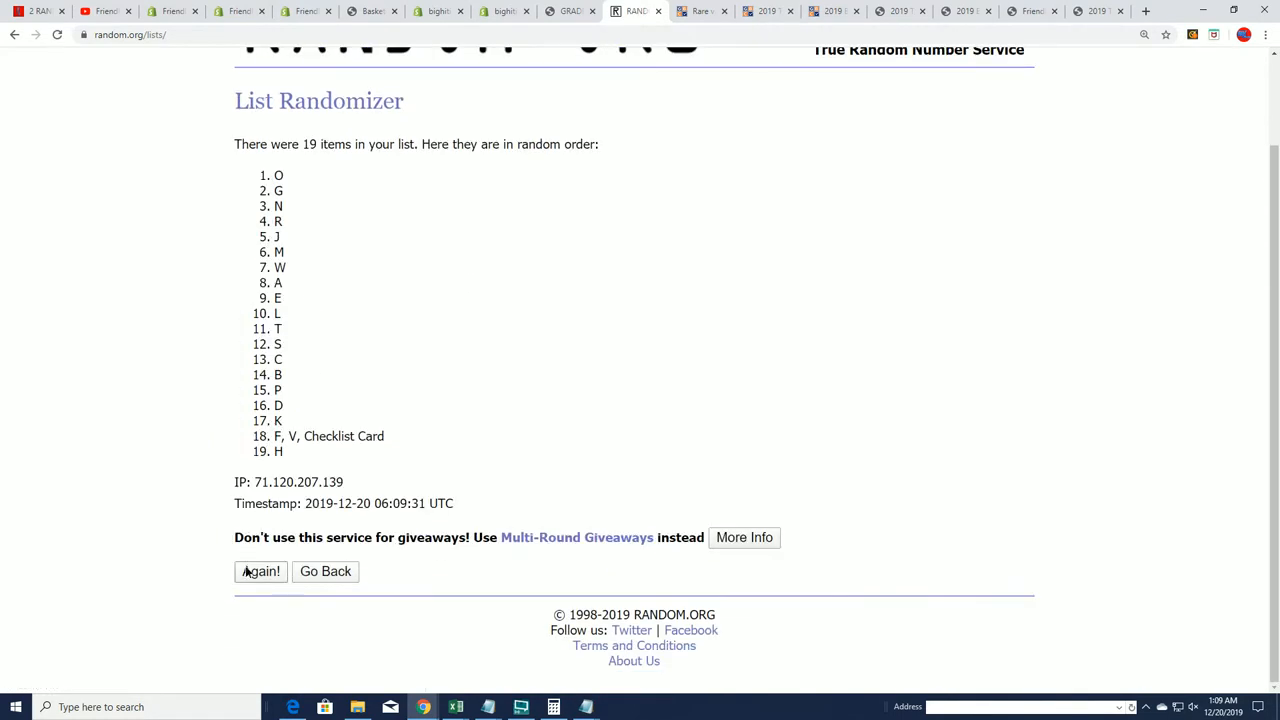
click(260, 571)
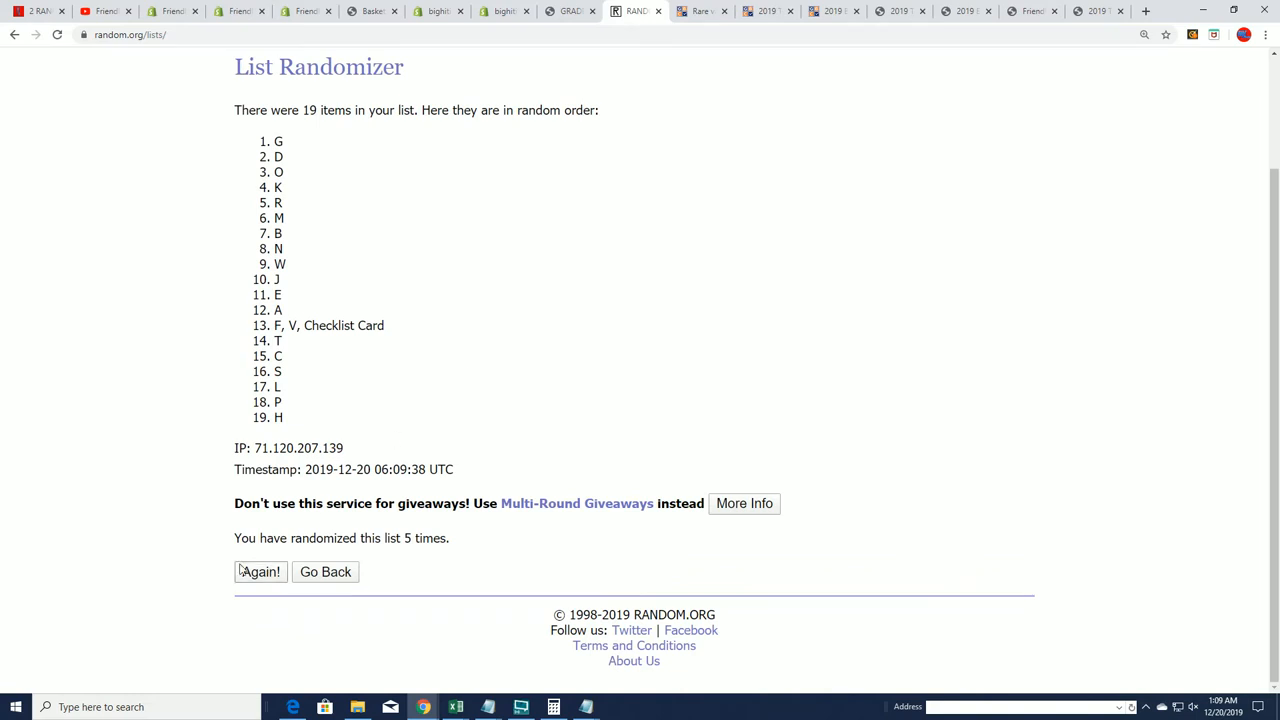
click(260, 571)
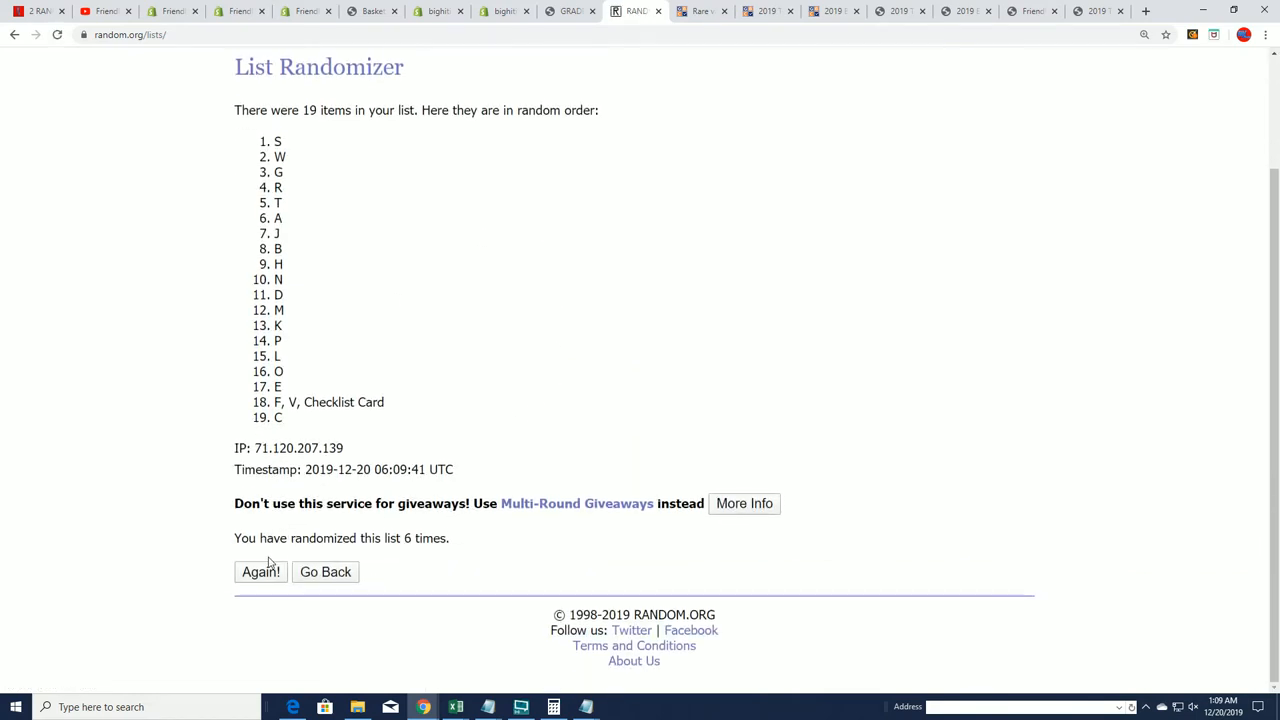
click(260, 571)
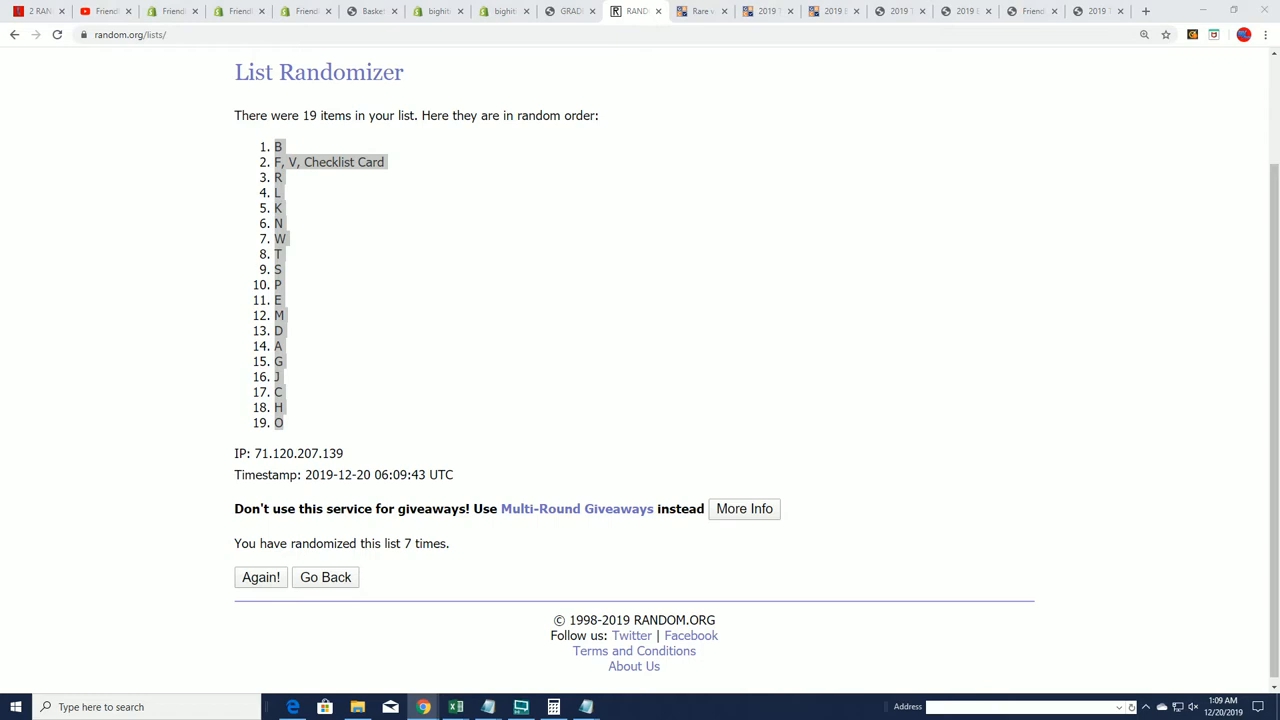
Paste the shuffled letters into the Last Name Starts With column beside the owners
click(455, 707)
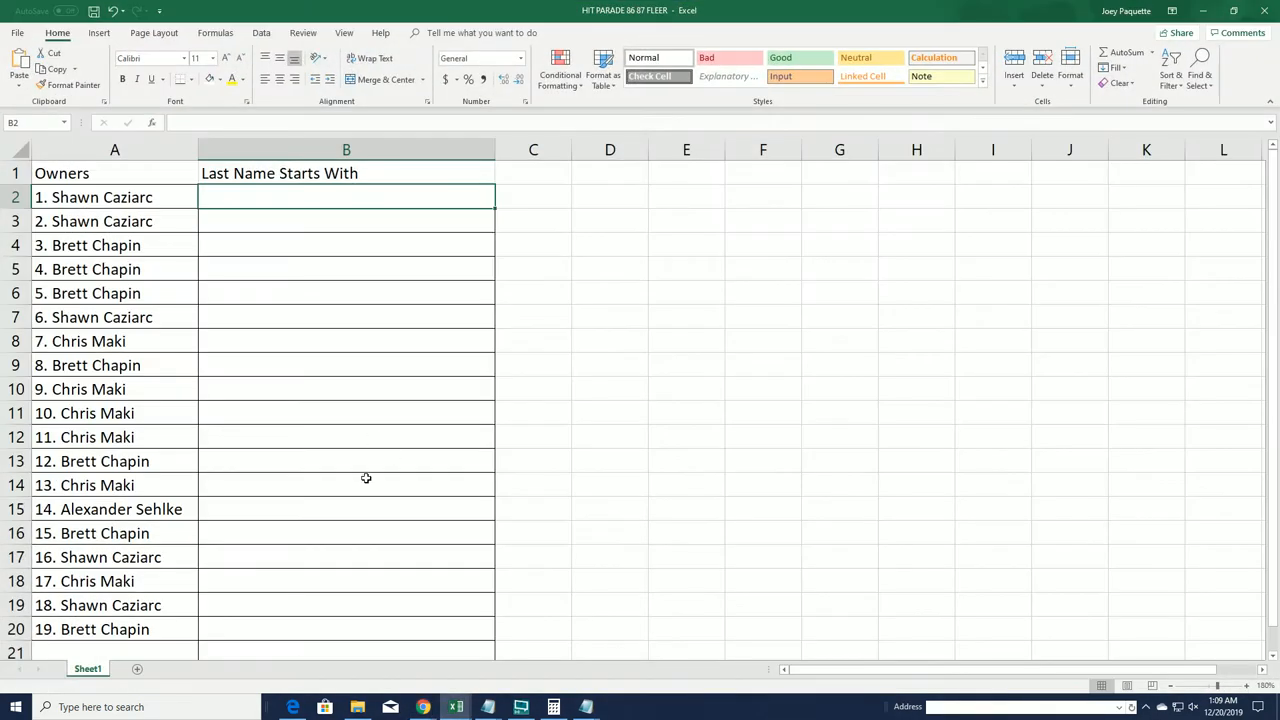
right_click(346, 197)
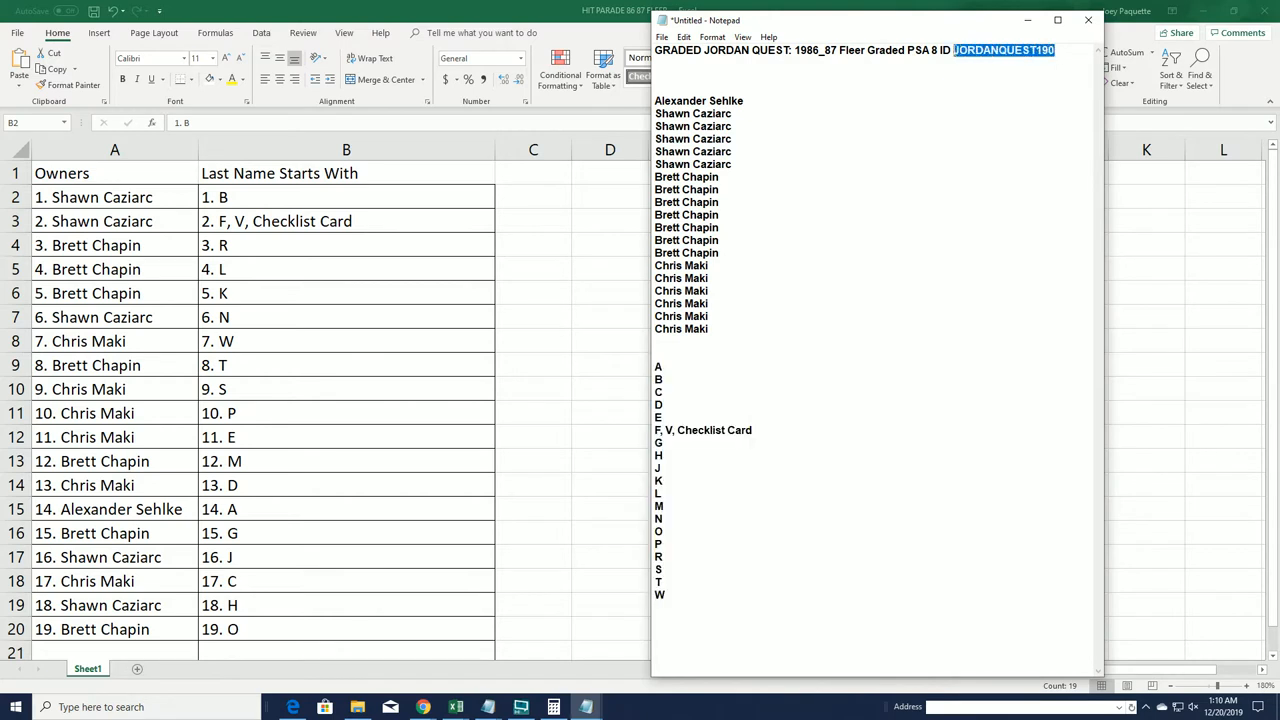
mouse_move(413, 205)
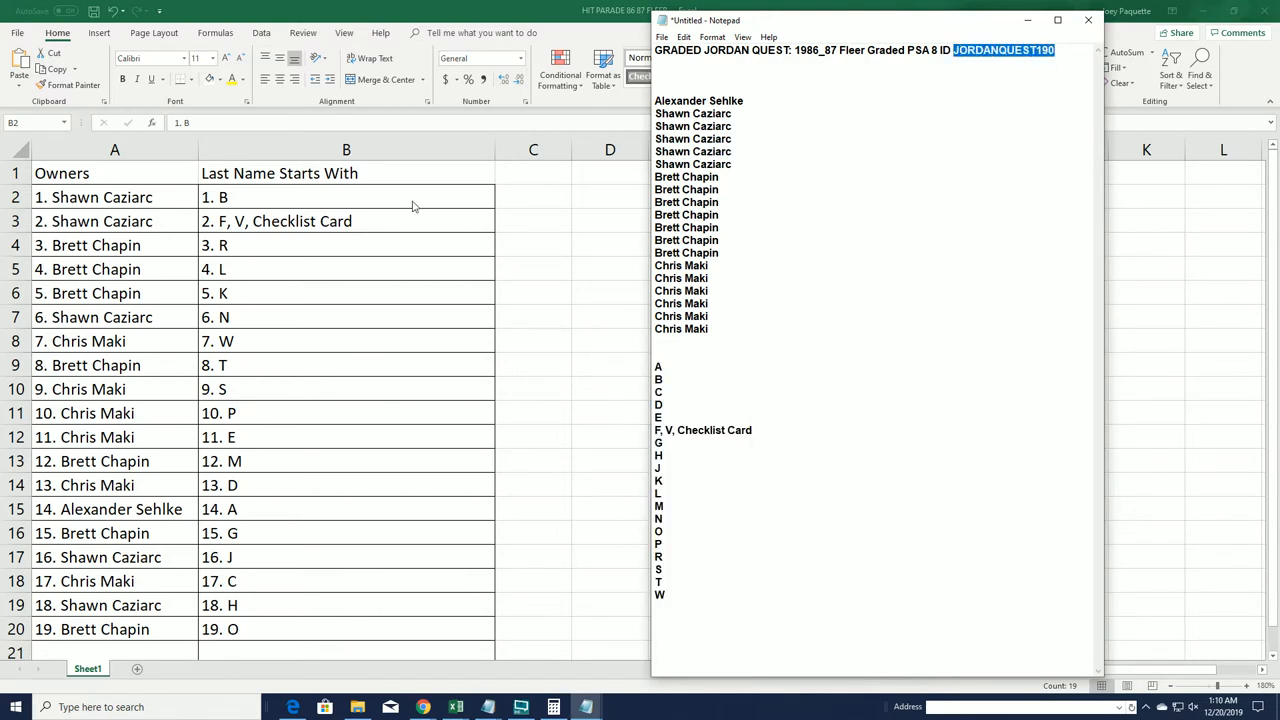